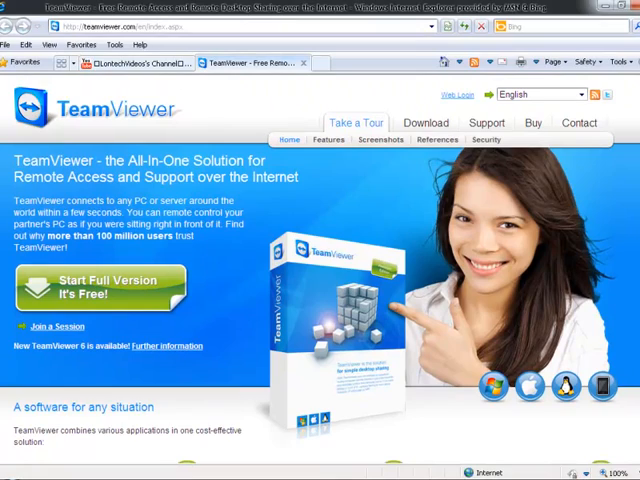
Go to the TeamViewer site's Download page and browse the Windows full version listing.
scroll(down, 3)
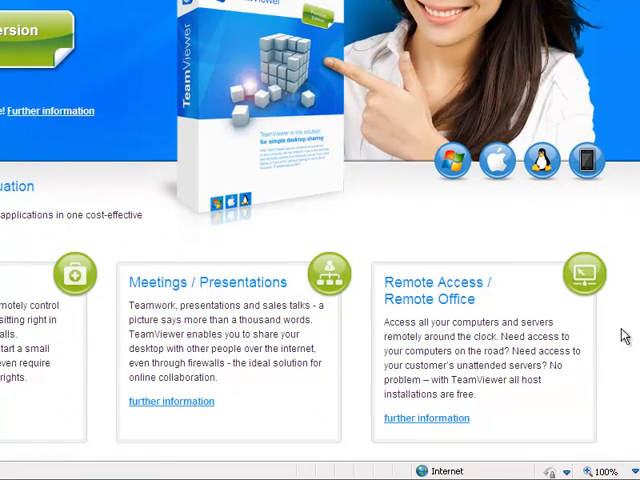
mouse_move(373, 245)
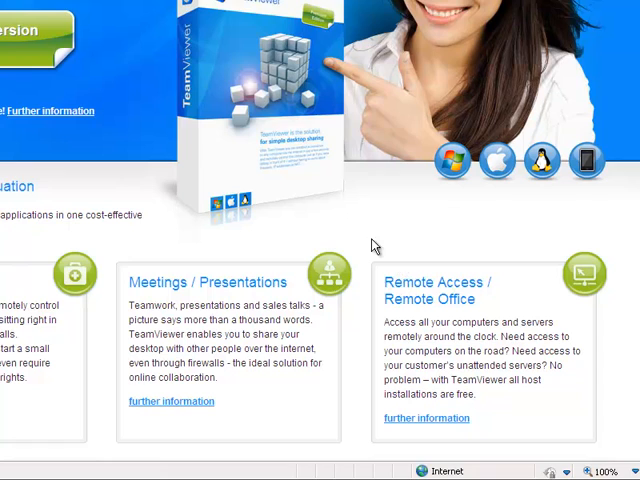
scroll(up, 3)
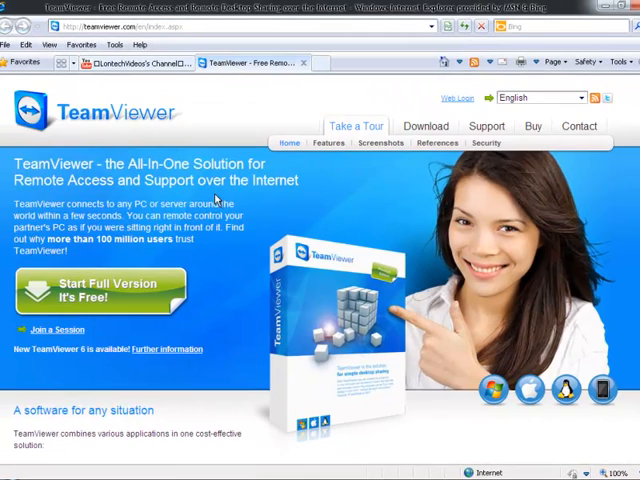
mouse_move(245, 258)
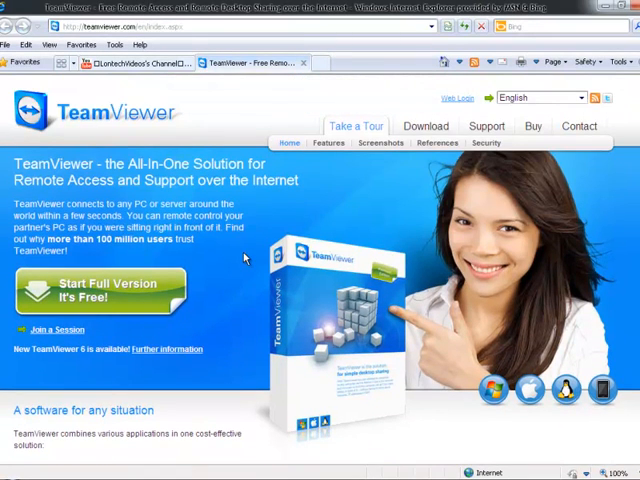
mouse_move(425, 126)
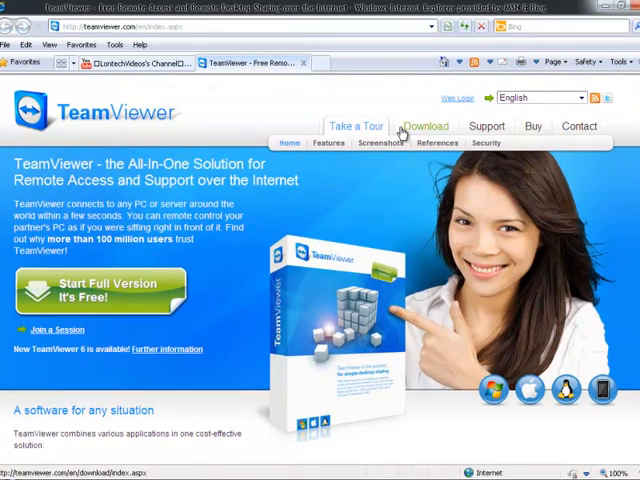
click(425, 126)
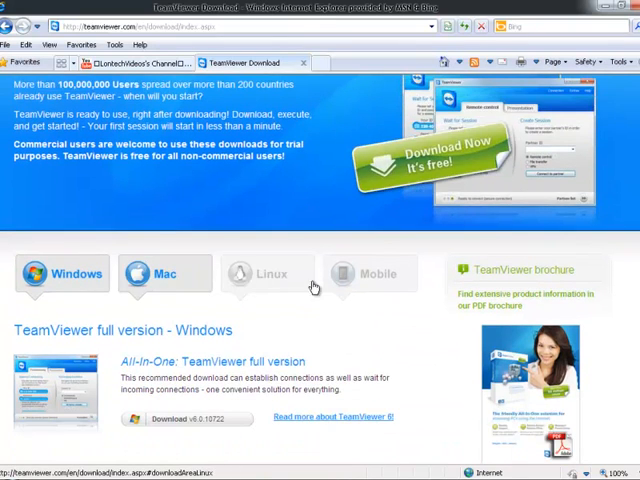
scroll(down, 3)
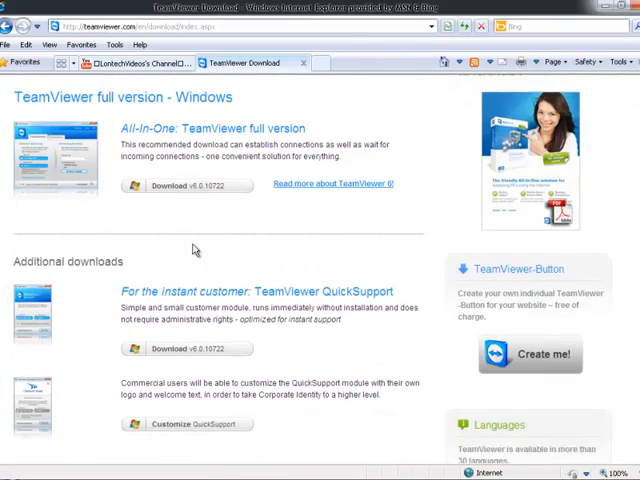
scroll(up, 3)
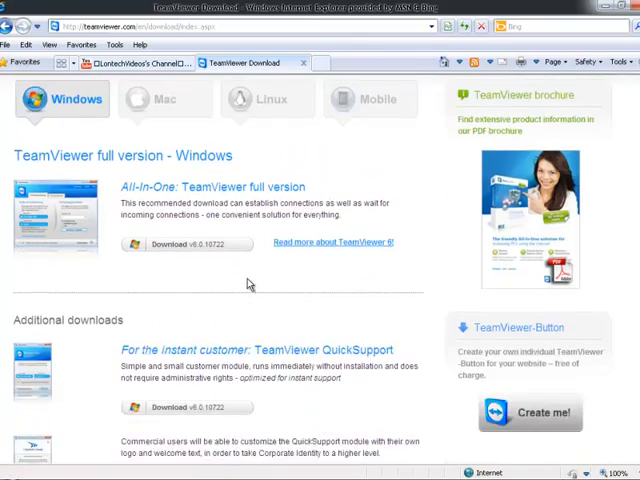
scroll(down, 3)
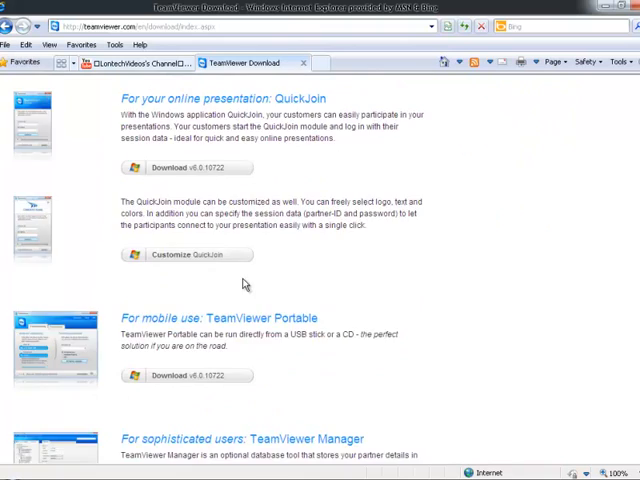
scroll(down, 3)
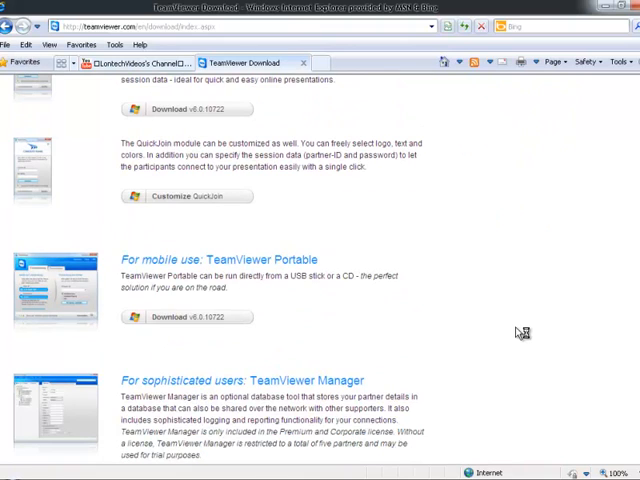
mouse_move(505, 326)
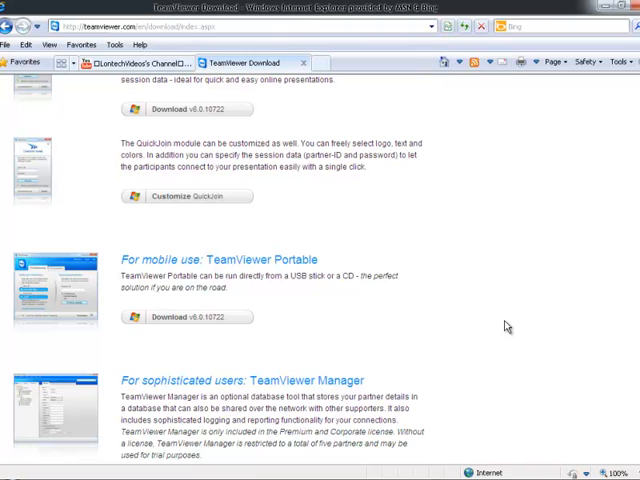
Scroll through the additional Windows downloads and back up to the full version.
scroll(down, 3)
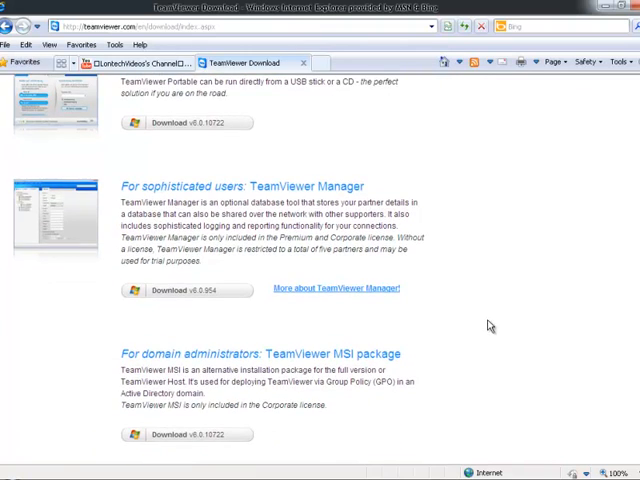
scroll(up, 3)
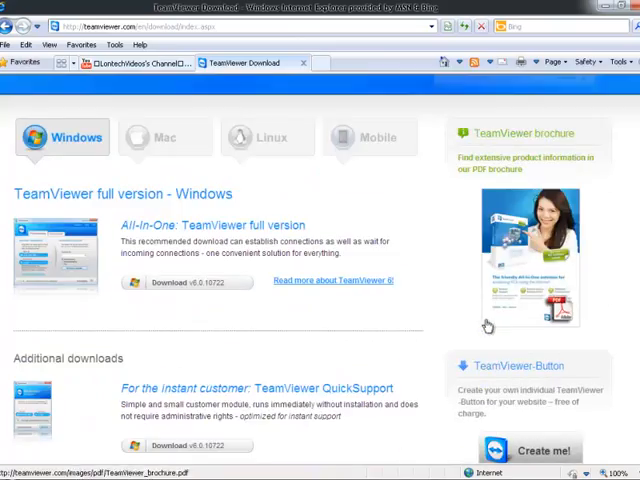
scroll(up, 3)
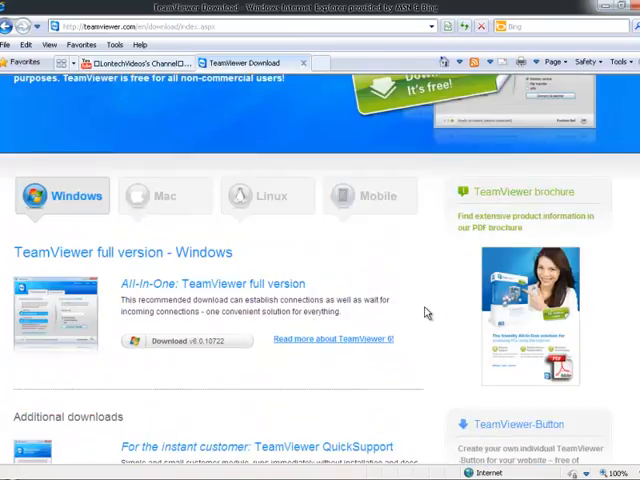
scroll(up, 3)
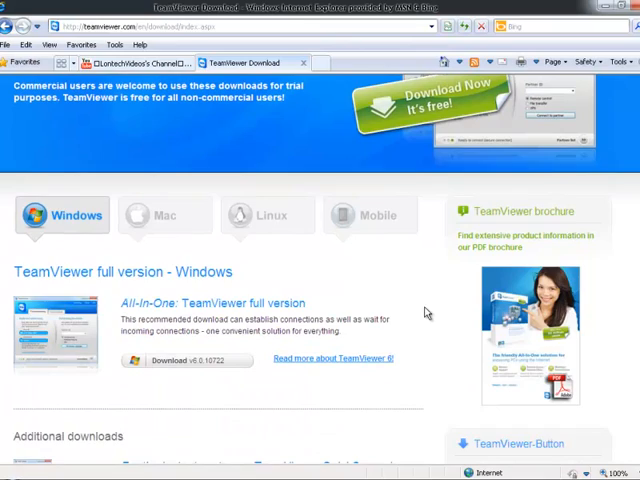
scroll(up, 3)
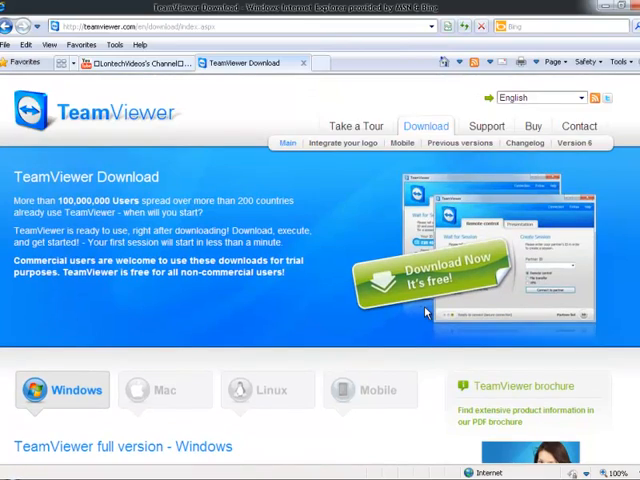
scroll(down, 3)
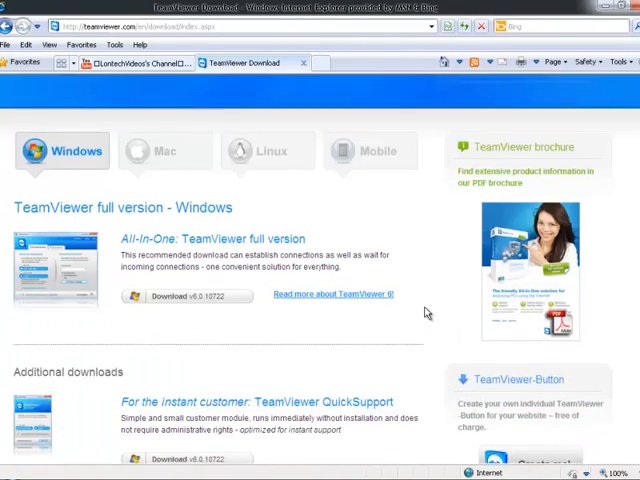
scroll(down, 3)
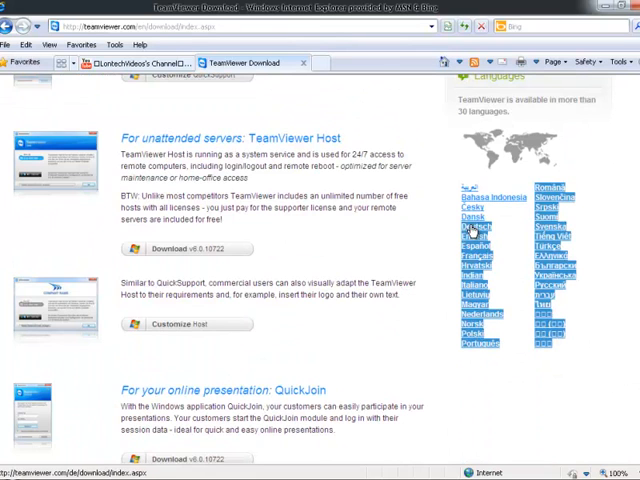
scroll(up, 3)
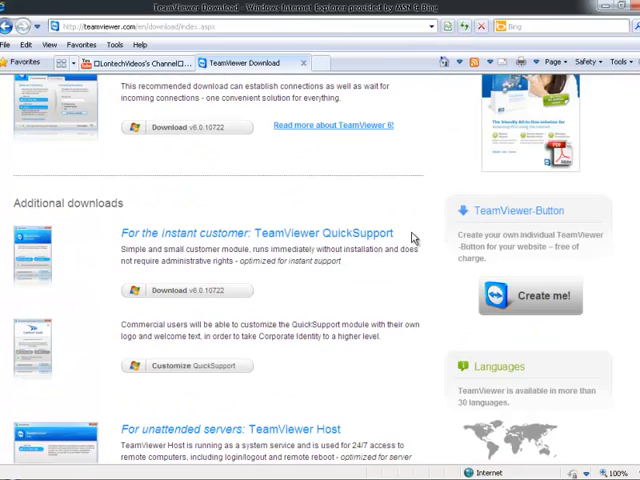
scroll(up, 3)
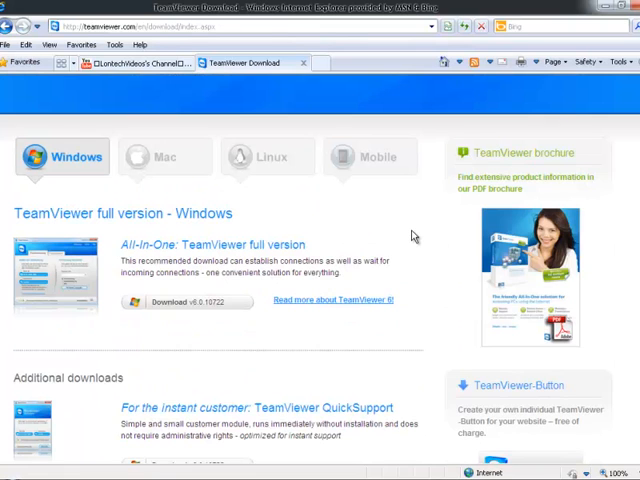
scroll(up, 3)
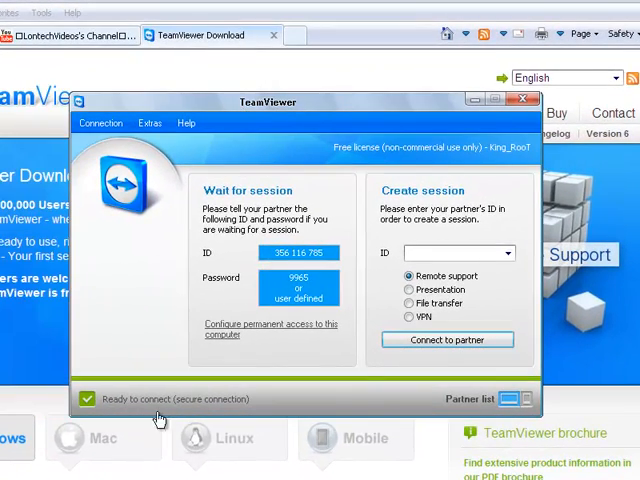
Review the Wait for session ID and password in TeamViewer, then move the window aside.
click(450, 252)
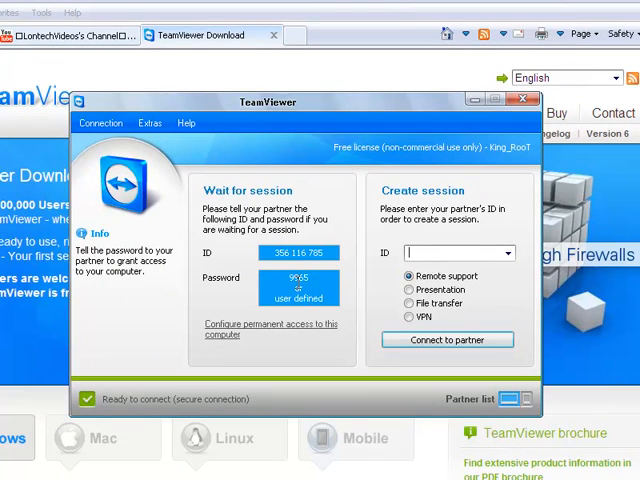
mouse_move(350, 353)
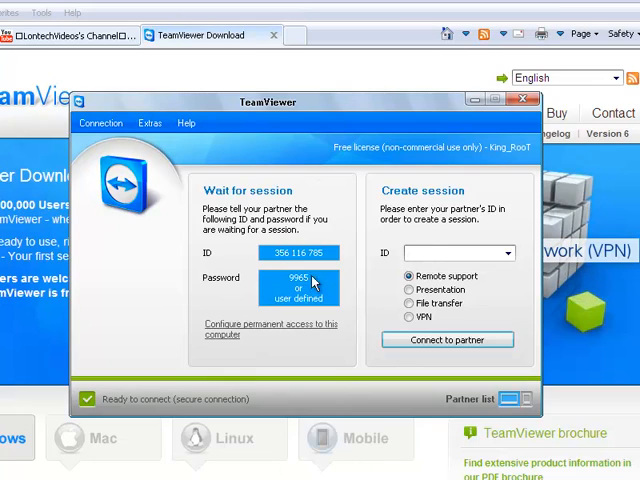
mouse_move(245, 192)
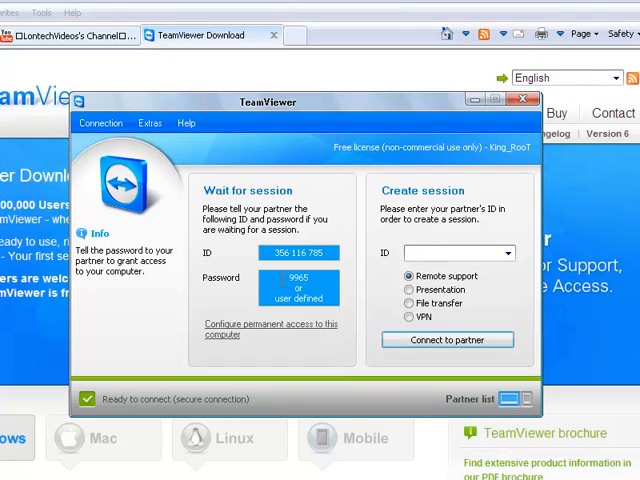
mouse_move(590, 228)
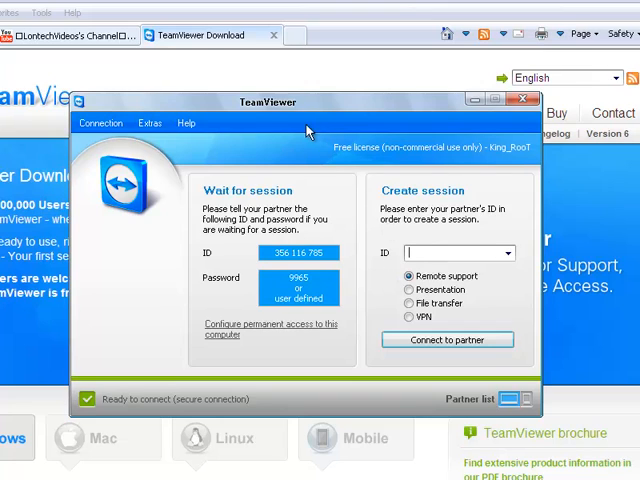
mouse_move(375, 190)
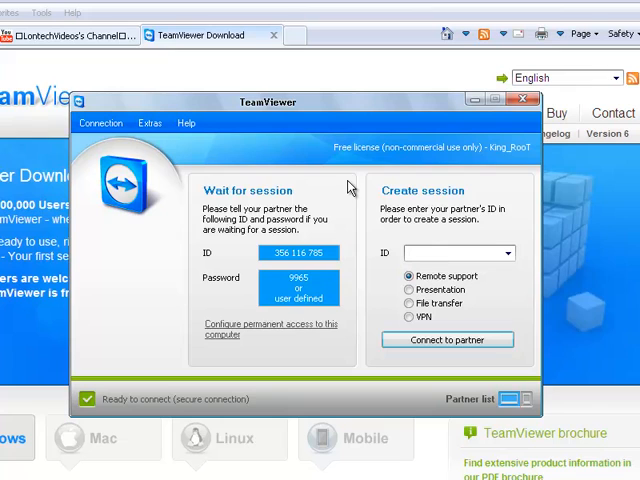
mouse_move(333, 268)
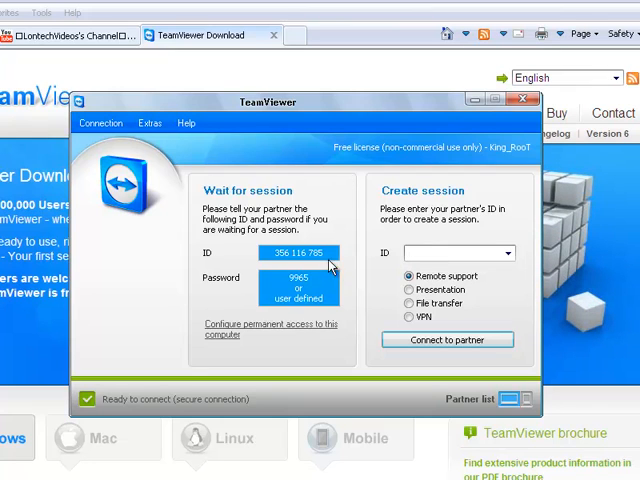
mouse_move(232, 118)
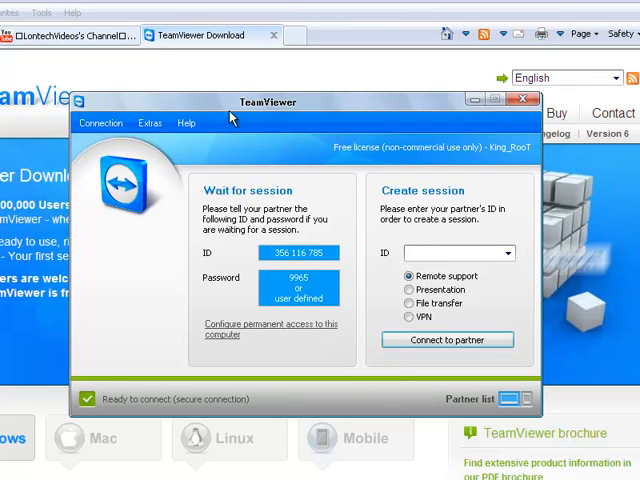
drag(267, 102, 293, 120)
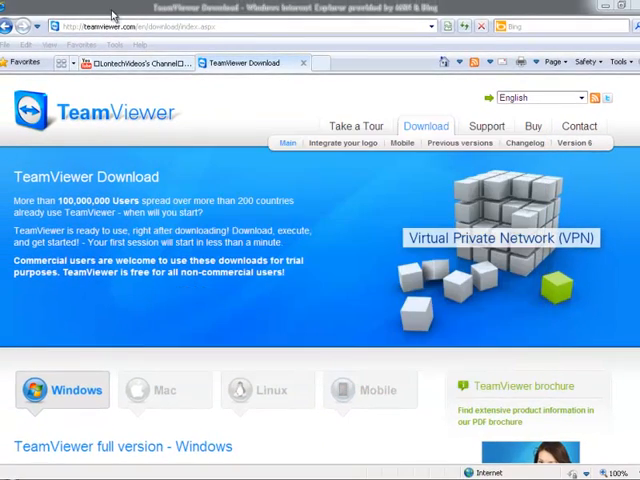
scroll(down, 3)
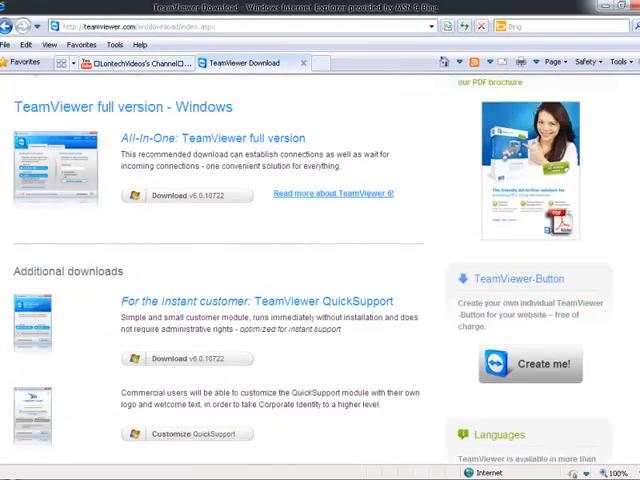
scroll(down, 3)
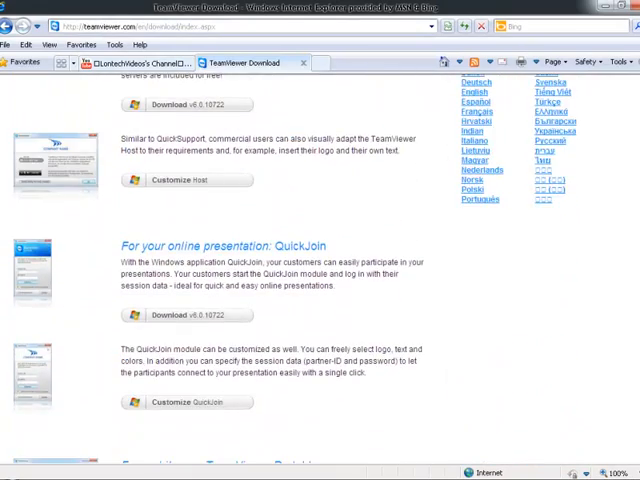
scroll(down, 3)
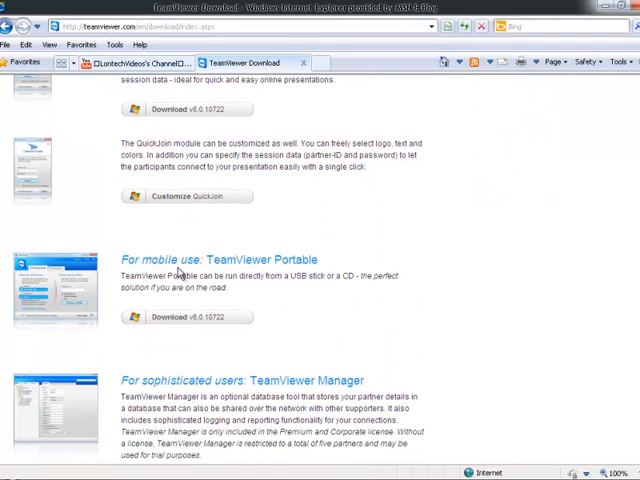
mouse_move(499, 338)
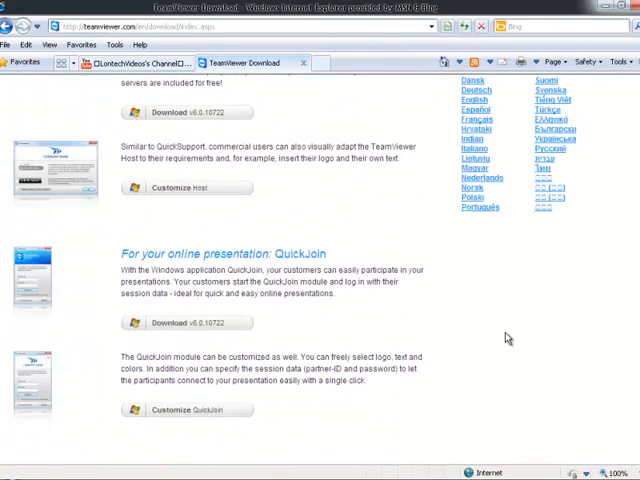
scroll(up, 3)
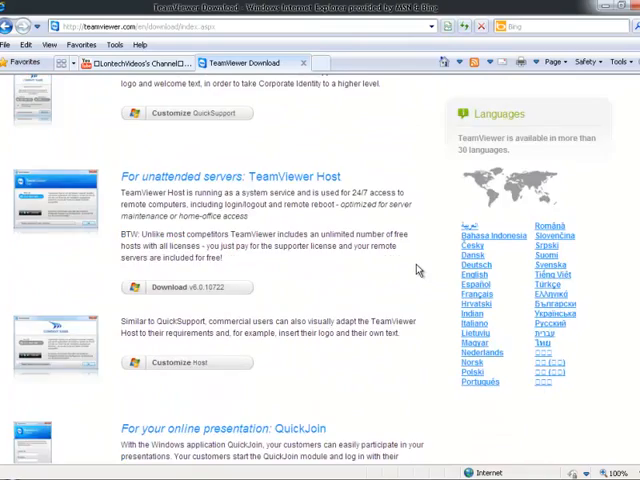
scroll(up, 3)
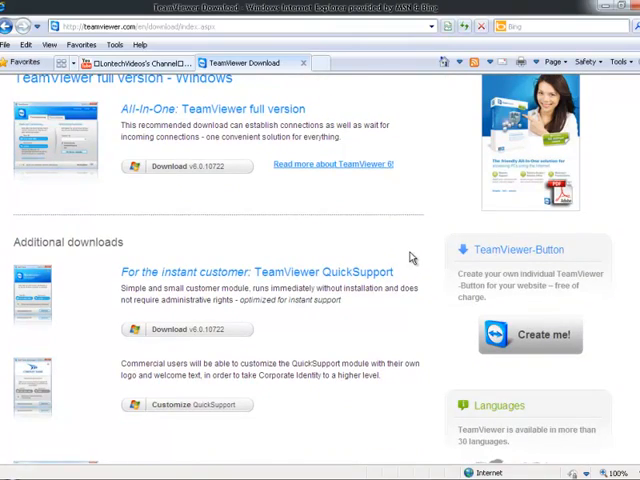
scroll(up, 3)
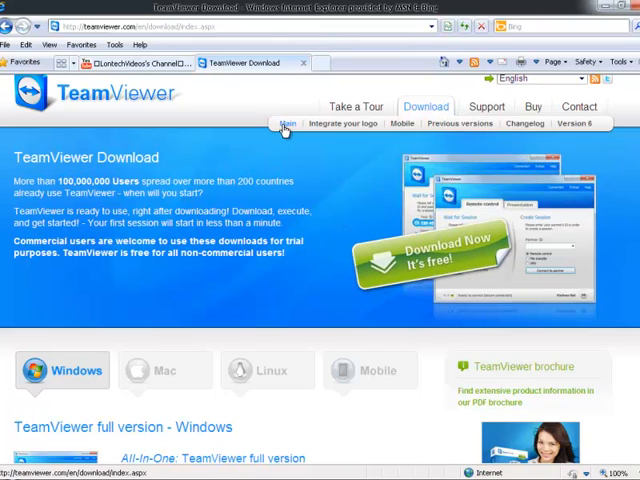
Switch to the YouTube channel tab and scroll to its Subscribers section.
click(135, 63)
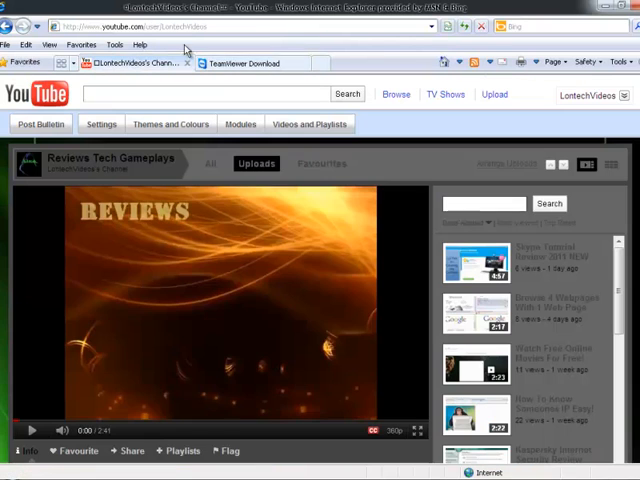
scroll(down, 3)
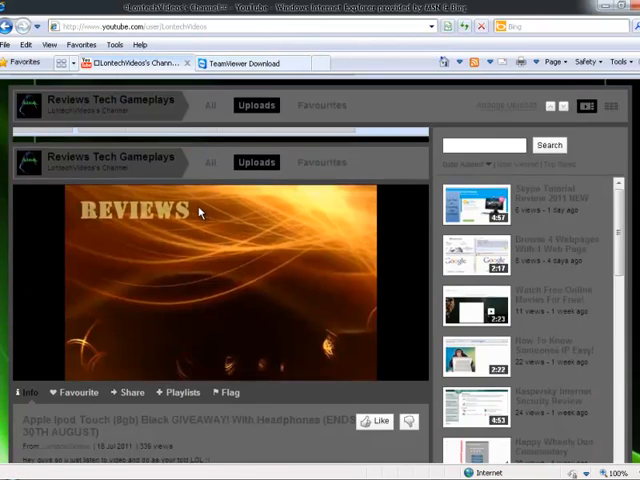
scroll(down, 3)
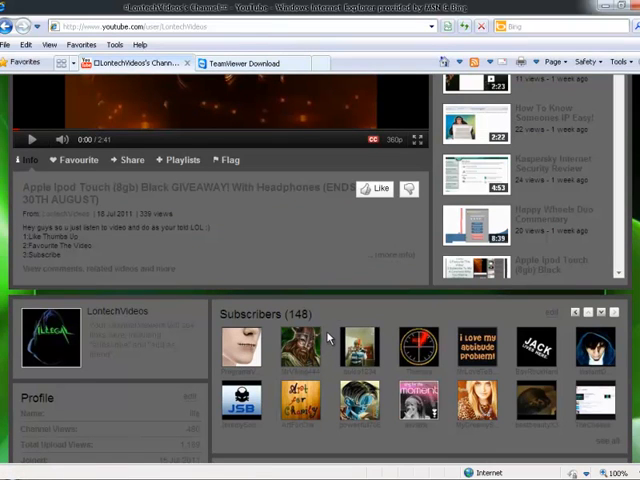
scroll(down, 3)
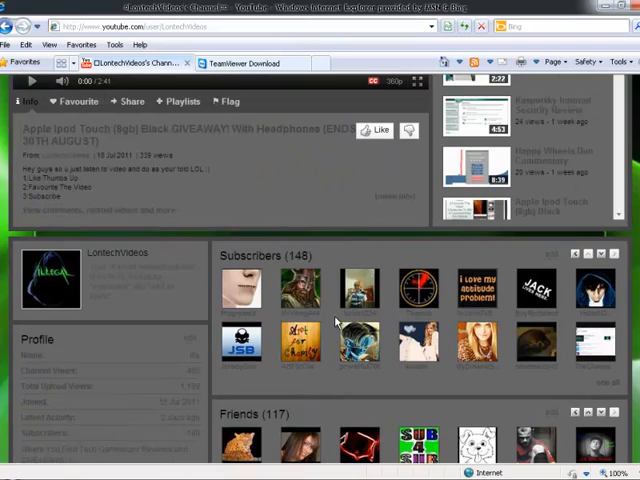